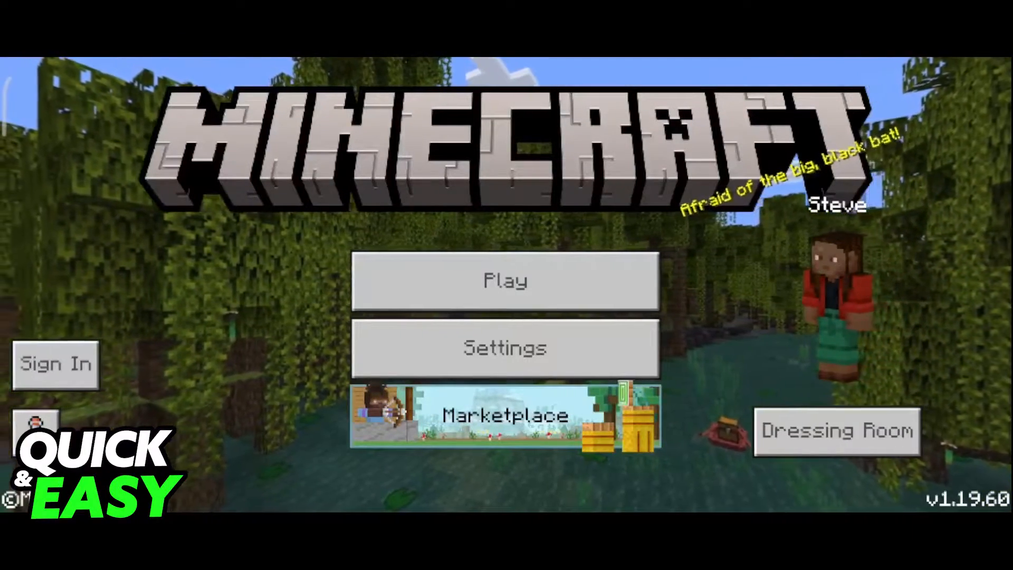
Deactivate the Pollachius v1.9.0 pack under Global Resources > Active
left_click(505, 348)
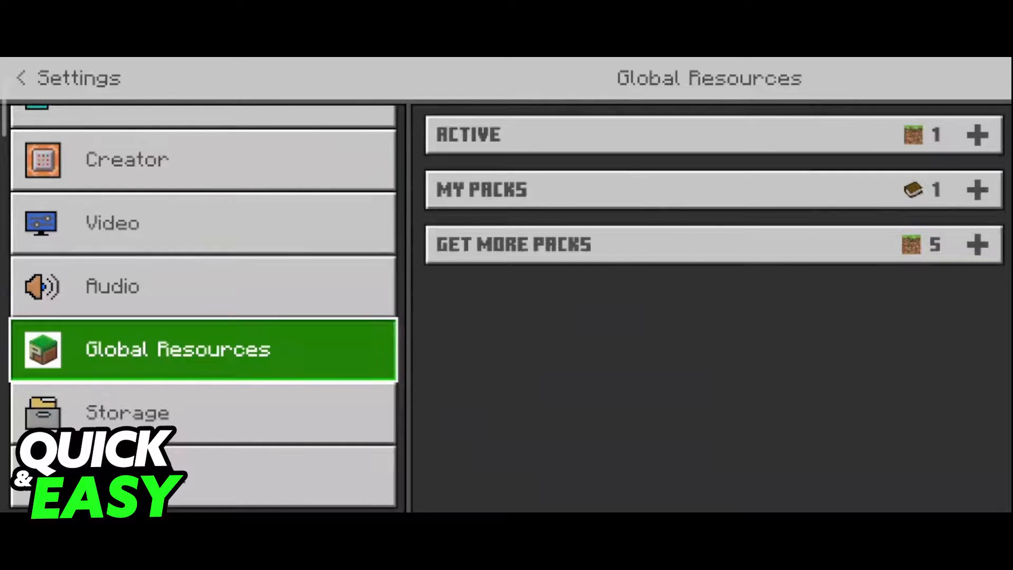
left_click(710, 189)
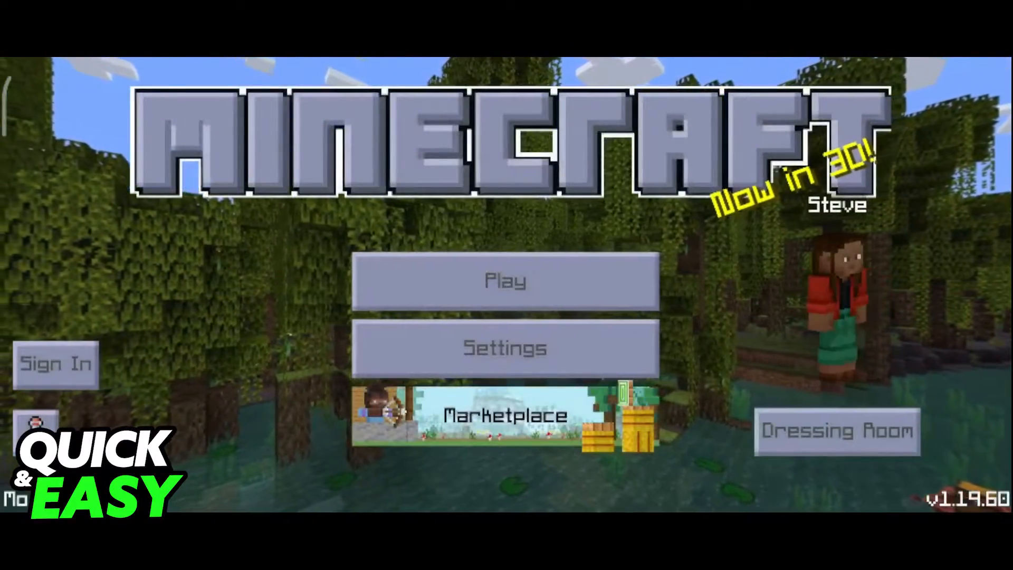
left_click(505, 280)
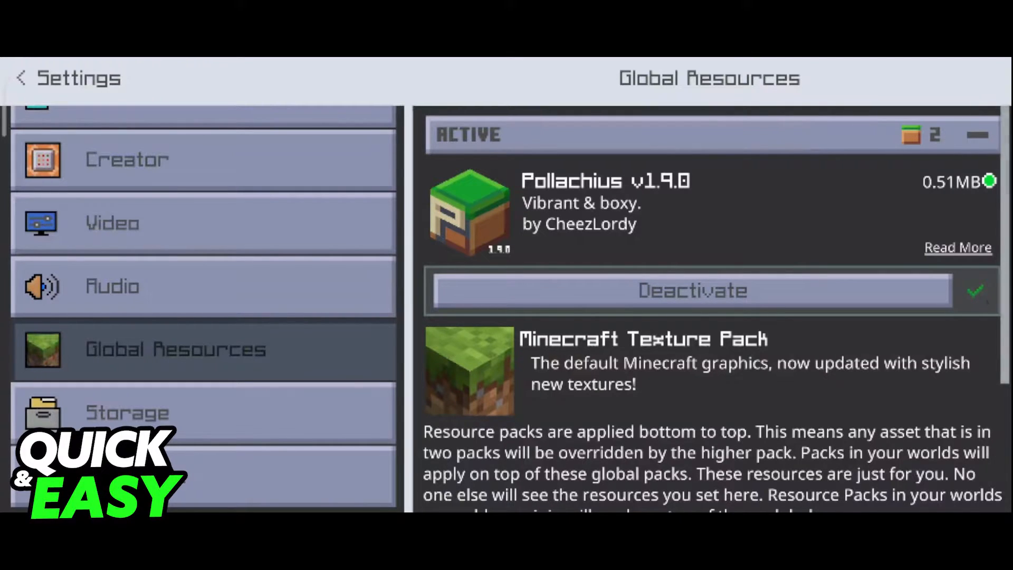
scroll("down", 3)
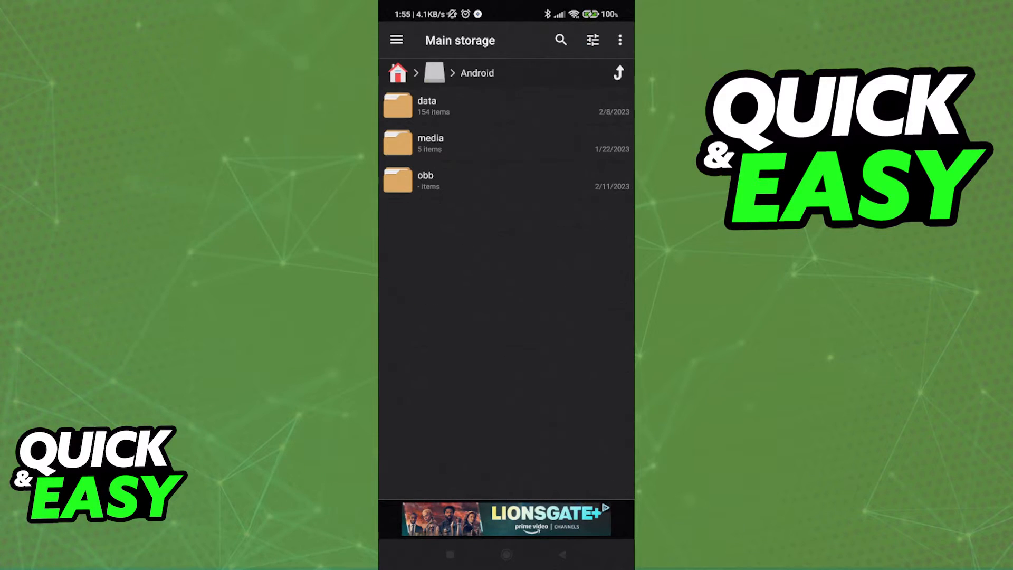
Browse Android > data > com.mojang.minecraftpe > files > games > com.mojang > resource_packs
left_click(398, 73)
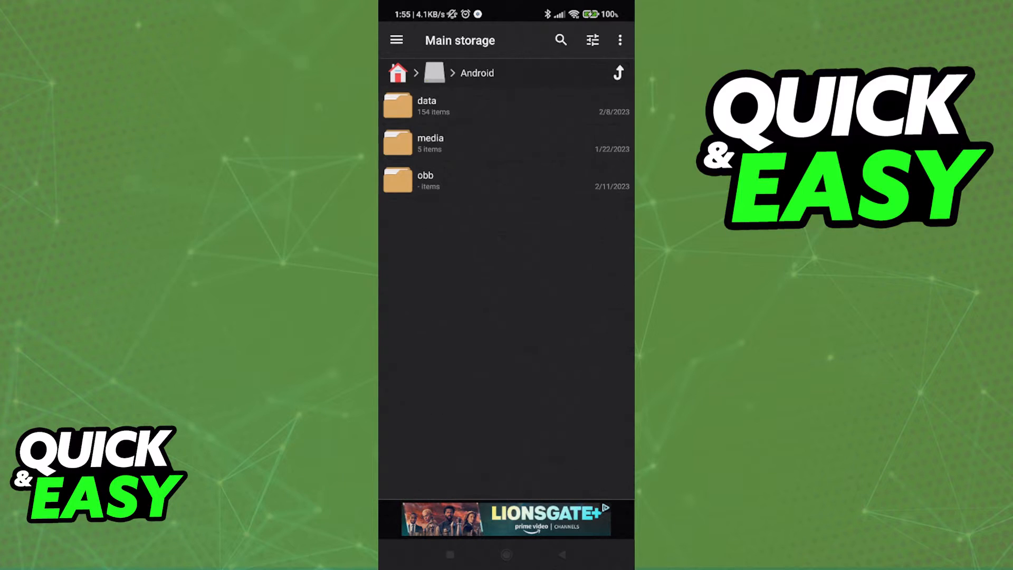
left_click(426, 105)
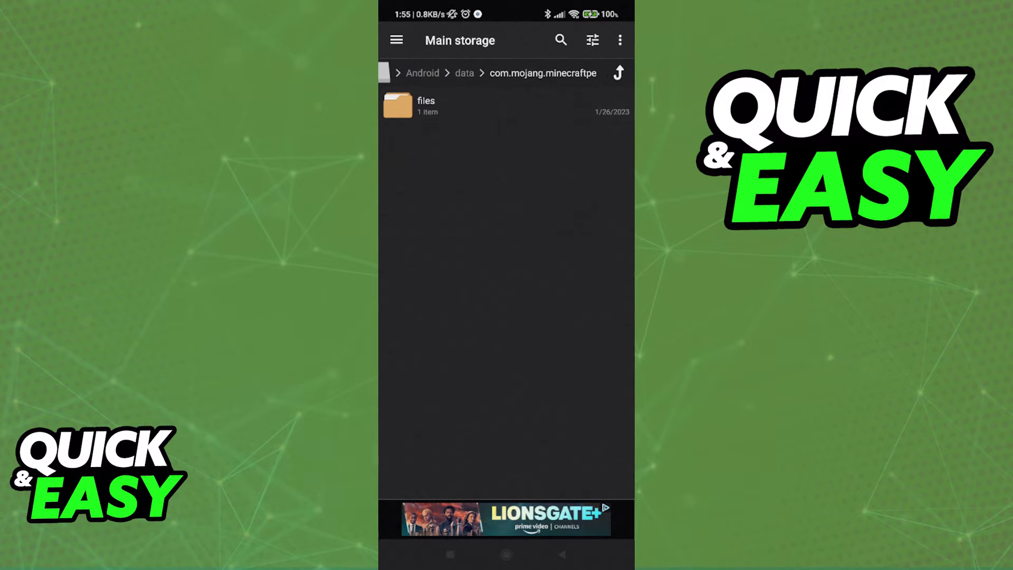
left_click(426, 105)
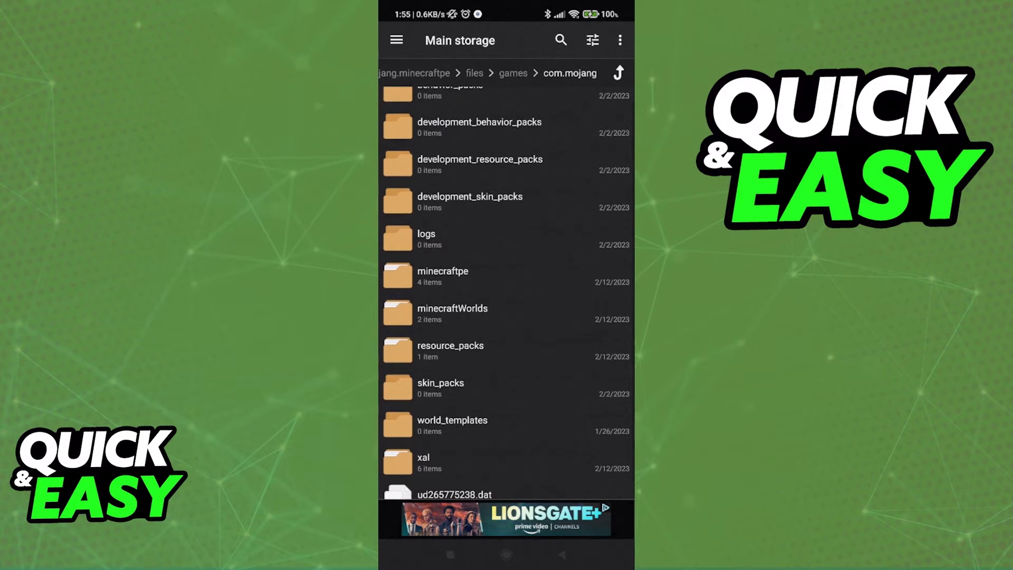
left_click(451, 350)
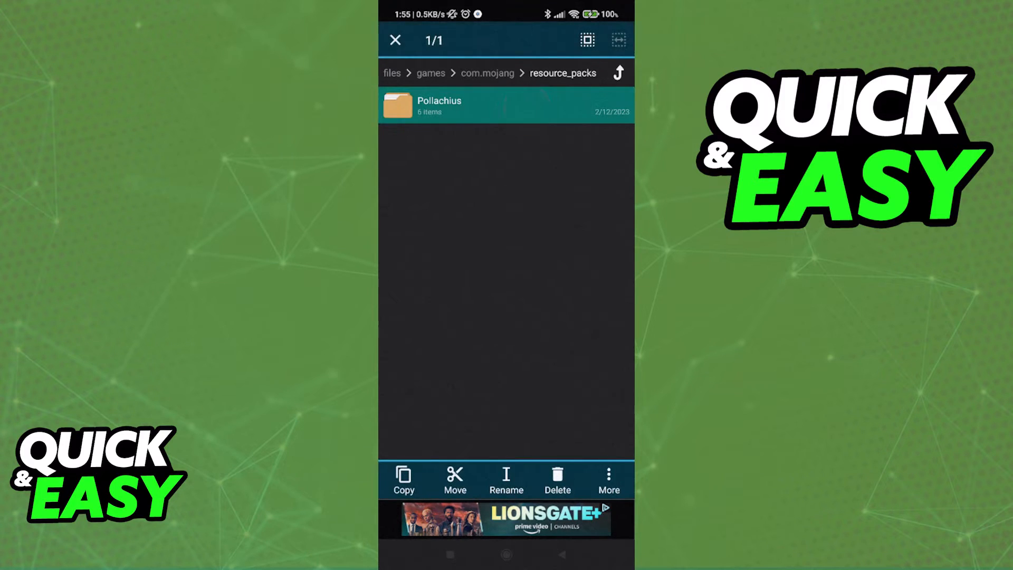
Permanently delete the Pollachius folder from resource_packs, confirming with OK
left_click(556, 480)
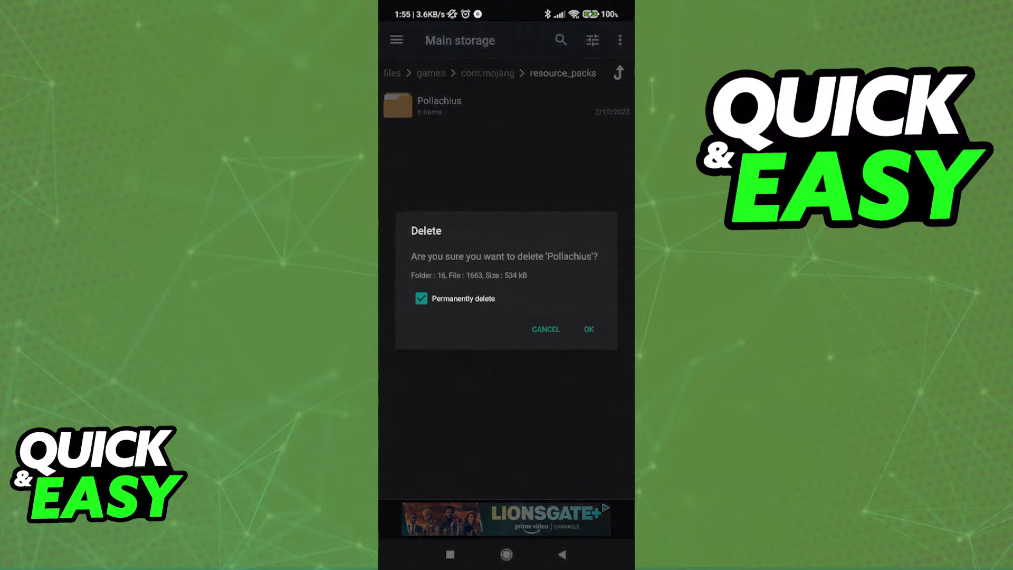
left_click(588, 329)
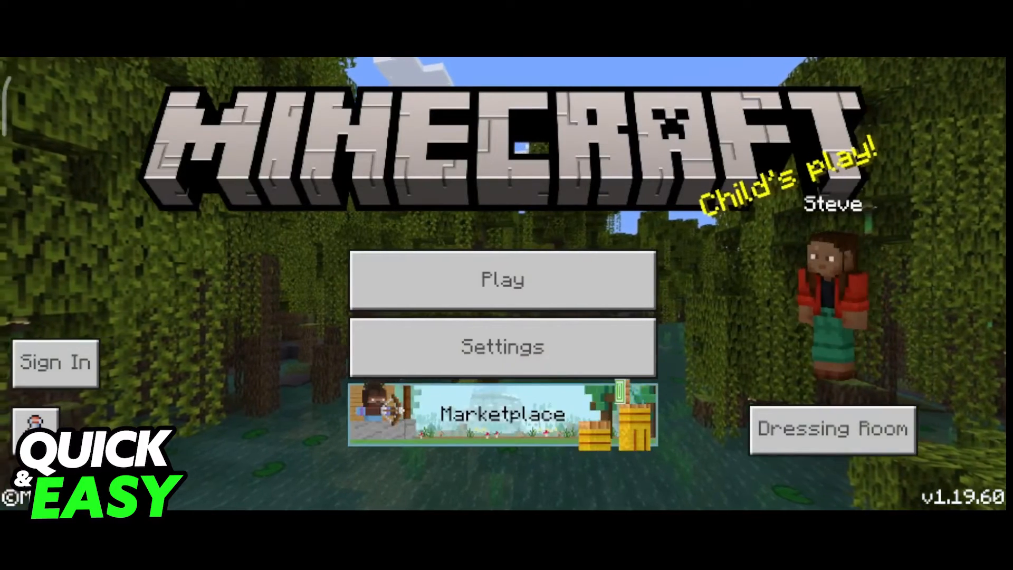
Show Global Resources > My Packs, now listing no resource packs
left_click(502, 347)
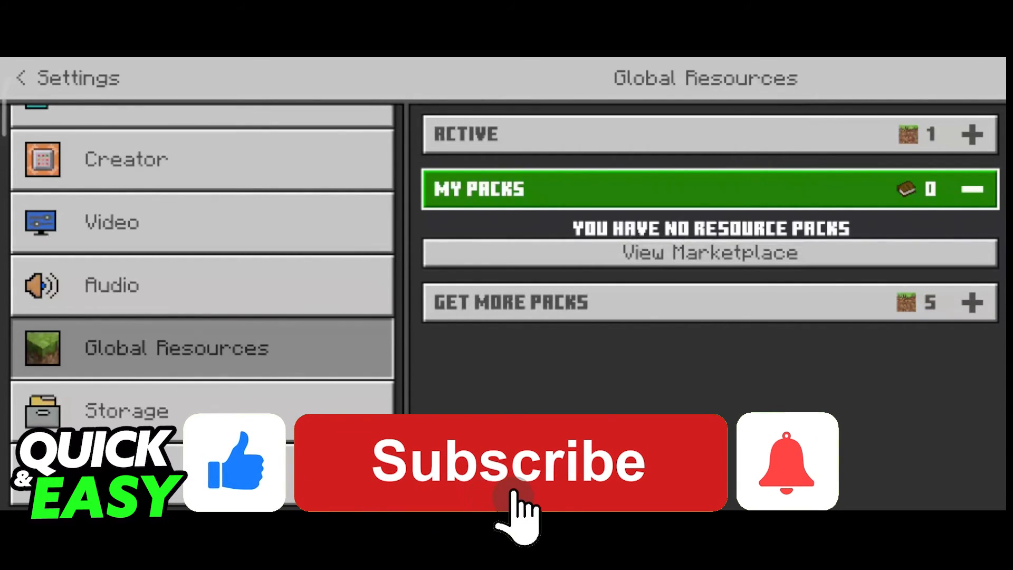
left_click(510, 461)
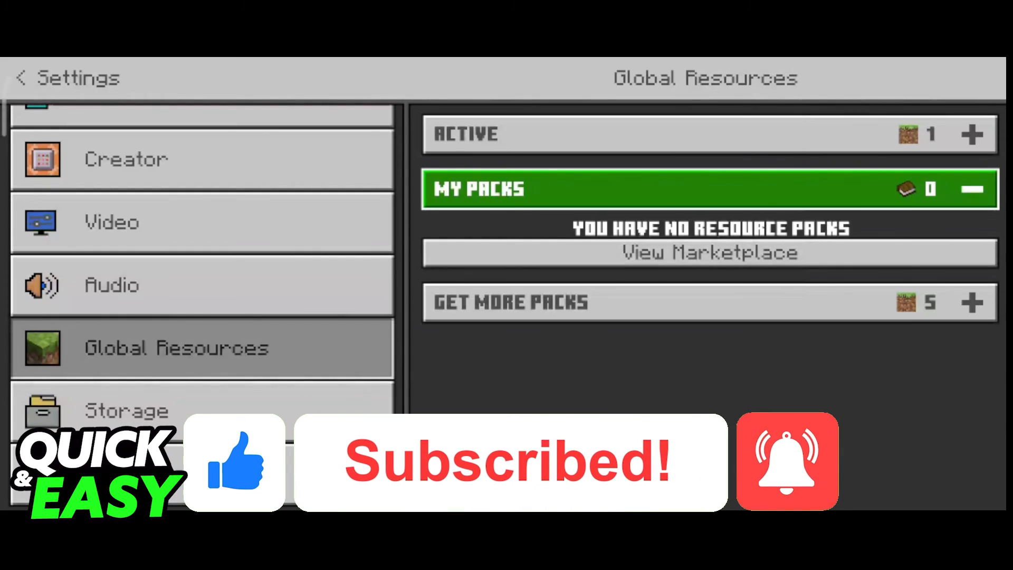